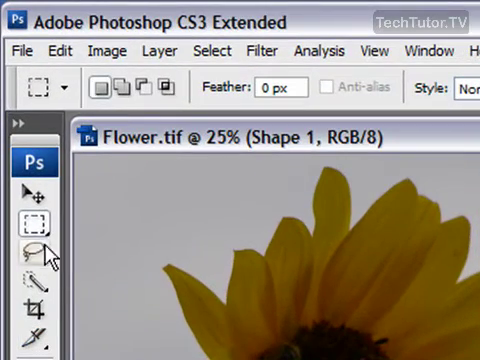
{"action": "mouse_move", "coordinate": [32, 232]}
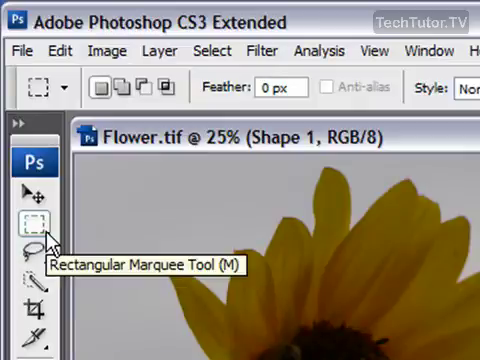
Reveal the marquee flyout listing rectangular, elliptical, single row and single column tools
{"action": "left_click", "coordinate": [36, 224]}
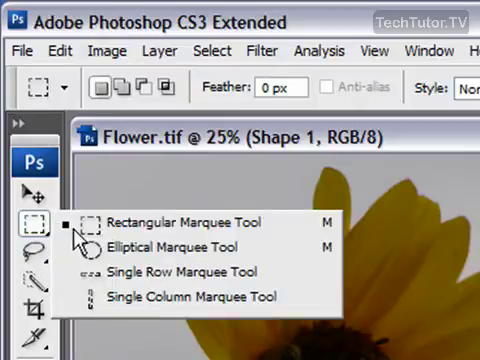
{"action": "mouse_move", "coordinate": [308, 236]}
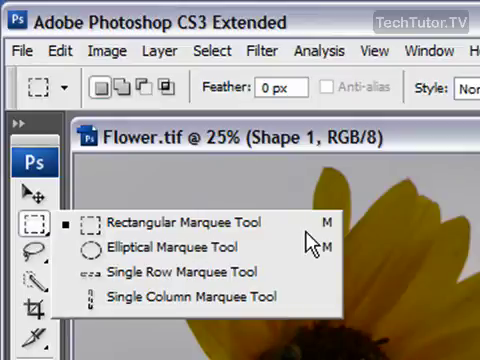
{"action": "mouse_move", "coordinate": [258, 226]}
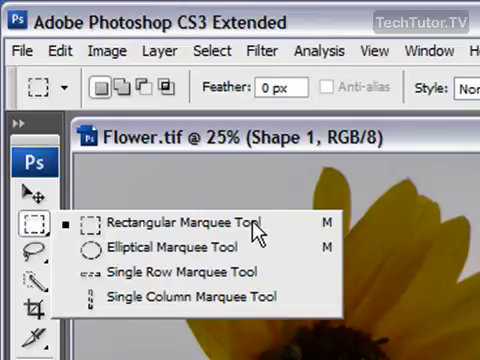
Make the Rectangular Marquee Tool active, closing the flyout over Flower.tif
{"action": "left_click", "coordinate": [184, 216]}
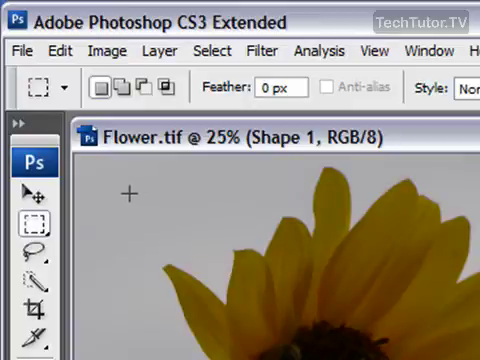
{"action": "mouse_move", "coordinate": [128, 192]}
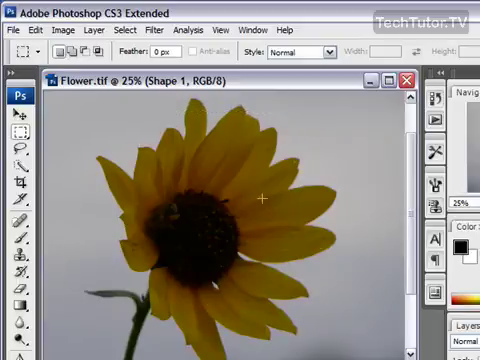
{"action": "mouse_move", "coordinate": [78, 136]}
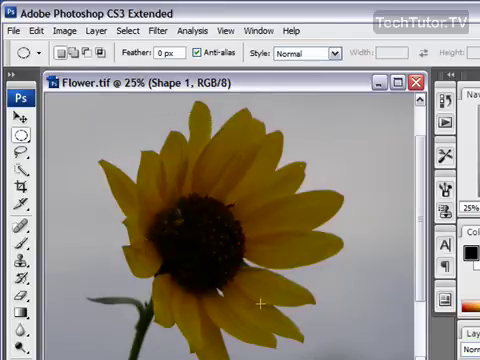
{"action": "mouse_move", "coordinate": [112, 174]}
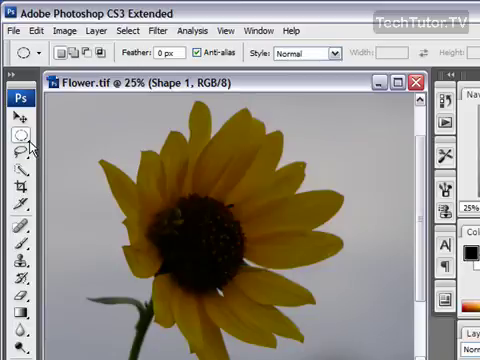
Bring the marquee flyout back up to show the four selection shapes again
{"action": "left_click", "coordinate": [20, 128]}
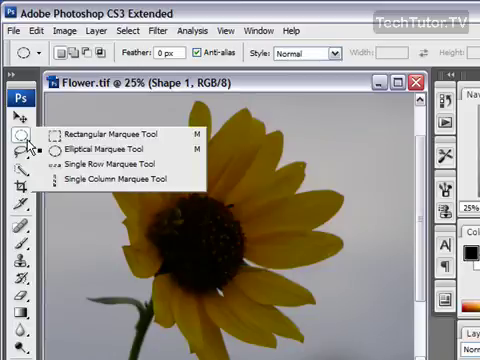